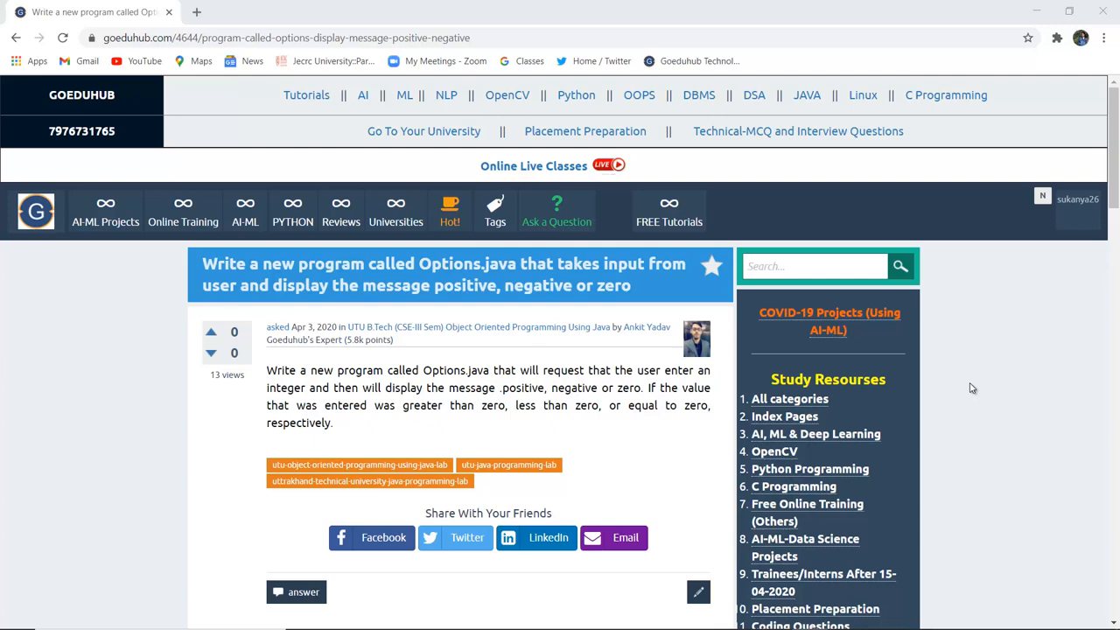
# Scroll the GoEduHub question page down to the answer's Options.java program code.
pyautogui.scroll(-3)
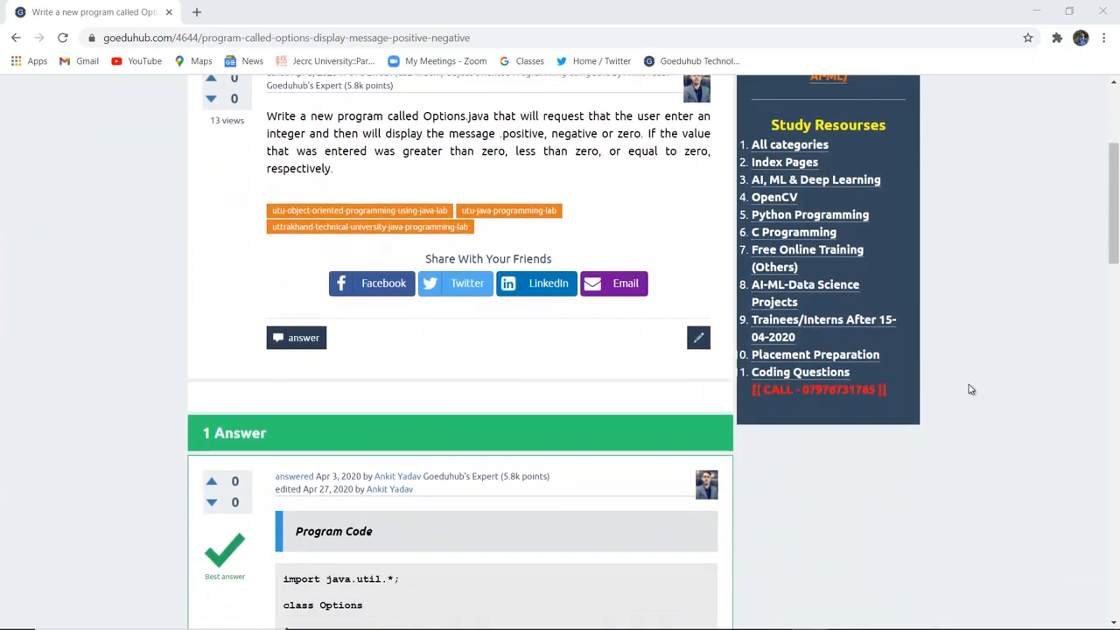
pyautogui.scroll(-3)
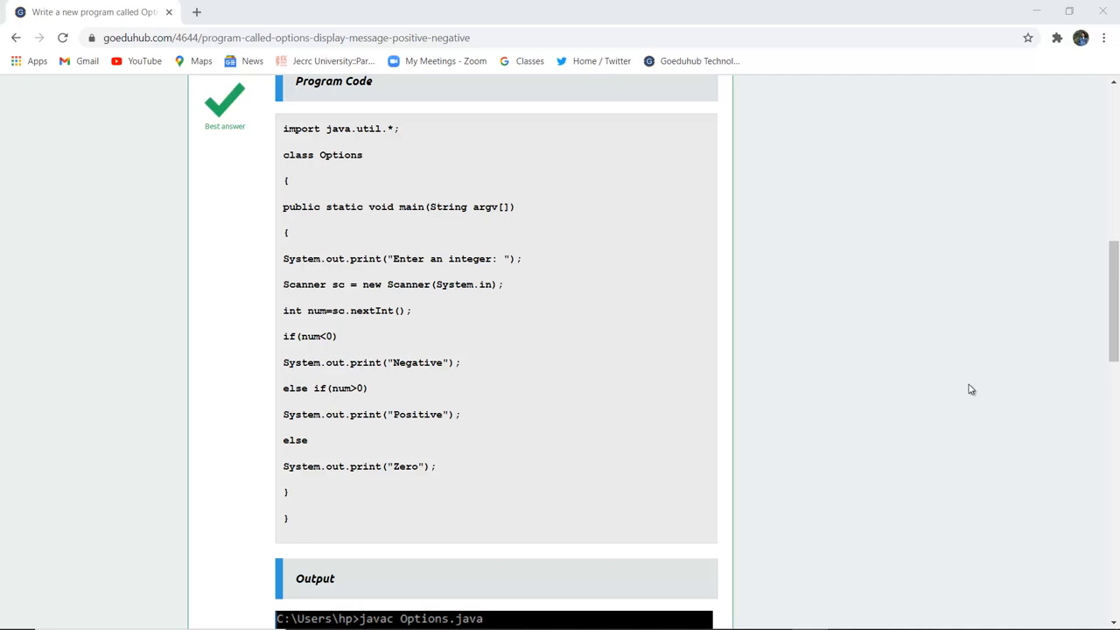
pyautogui.moveTo(431, 238)
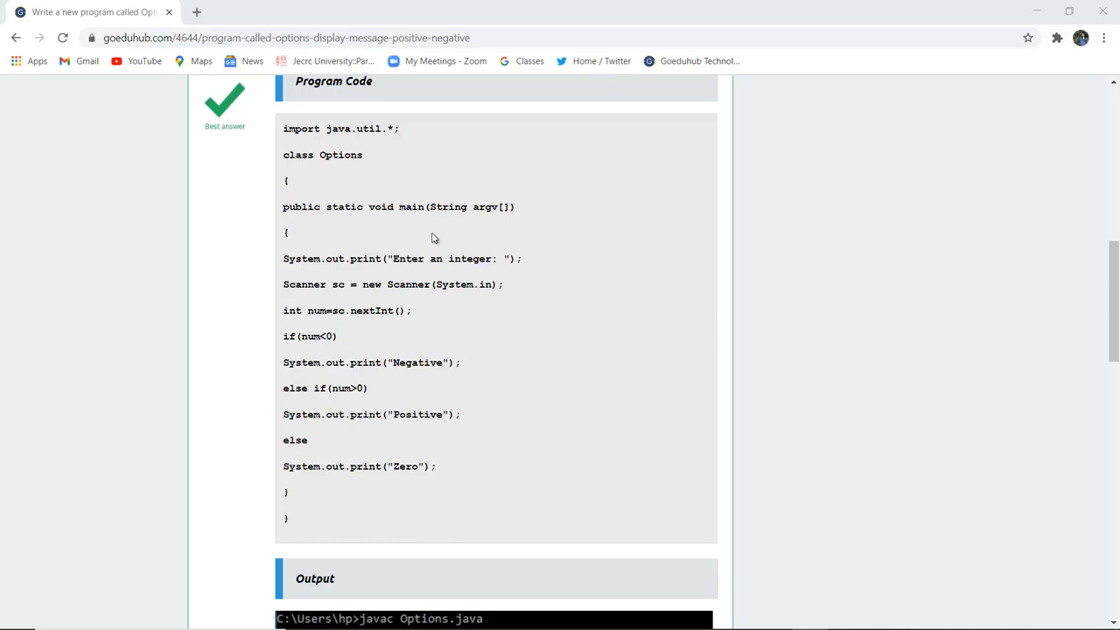
pyautogui.moveTo(310, 280)
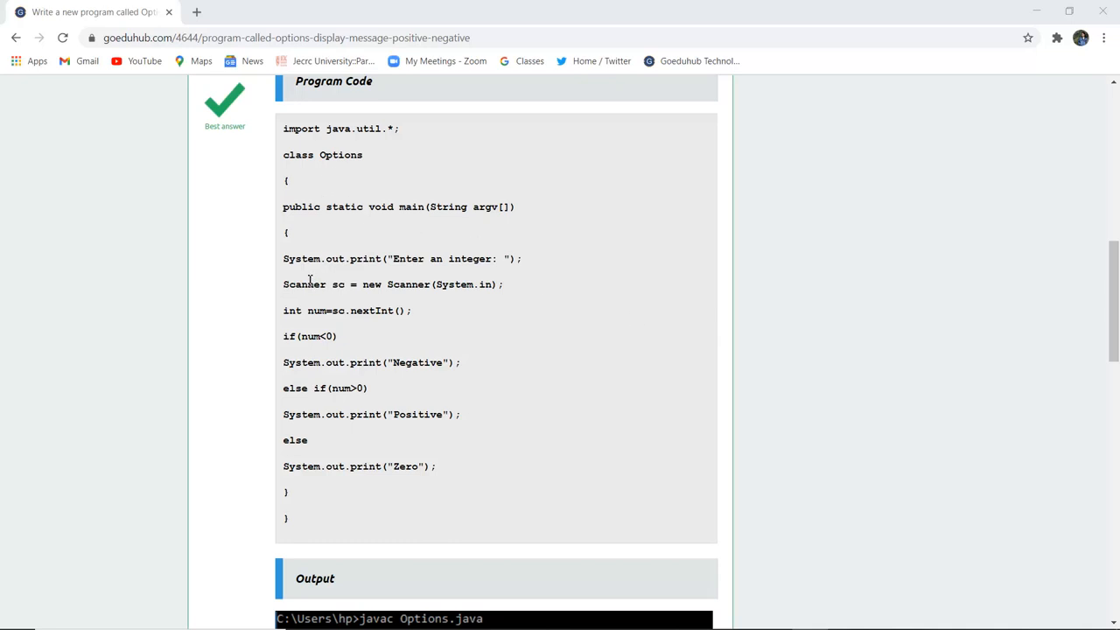
pyautogui.moveTo(420, 277)
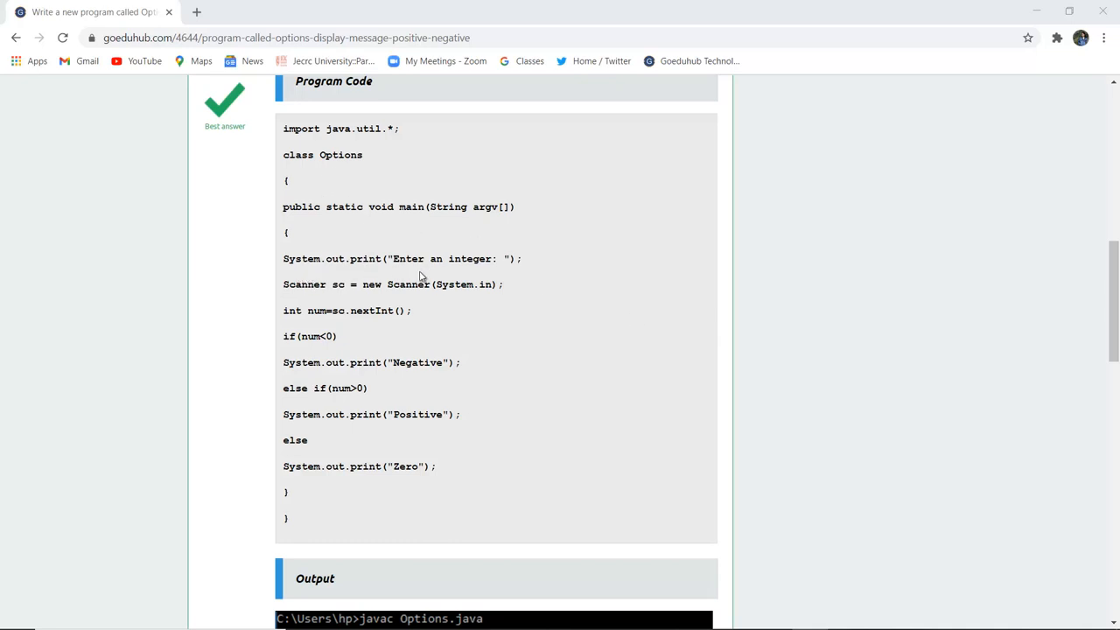
pyautogui.moveTo(449, 280)
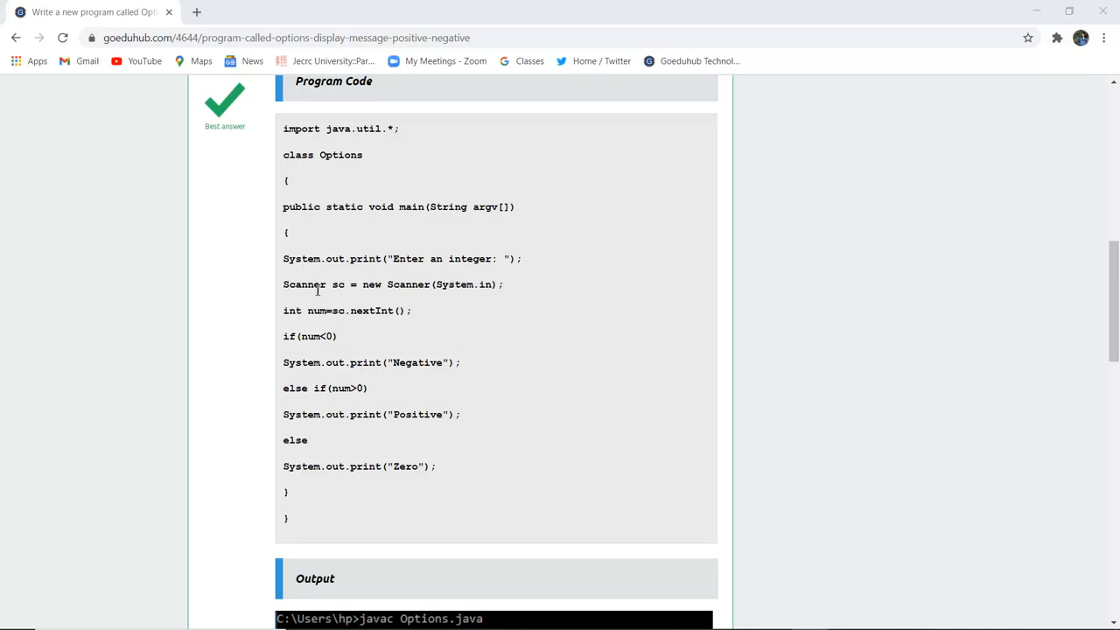
pyautogui.doubleClick(304, 283)
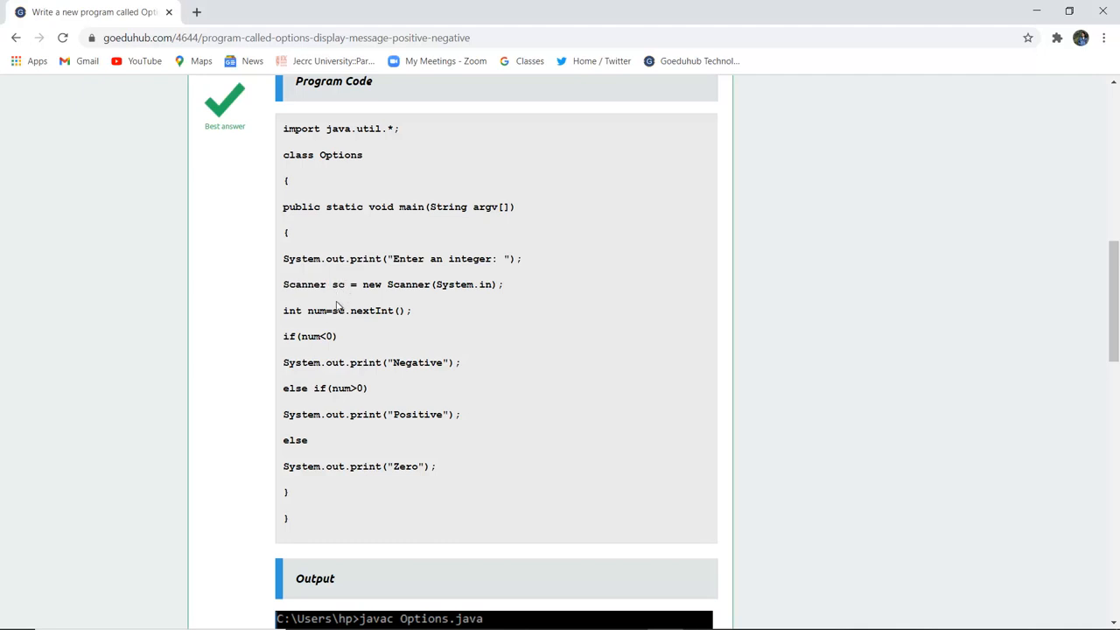
pyautogui.moveTo(430, 319)
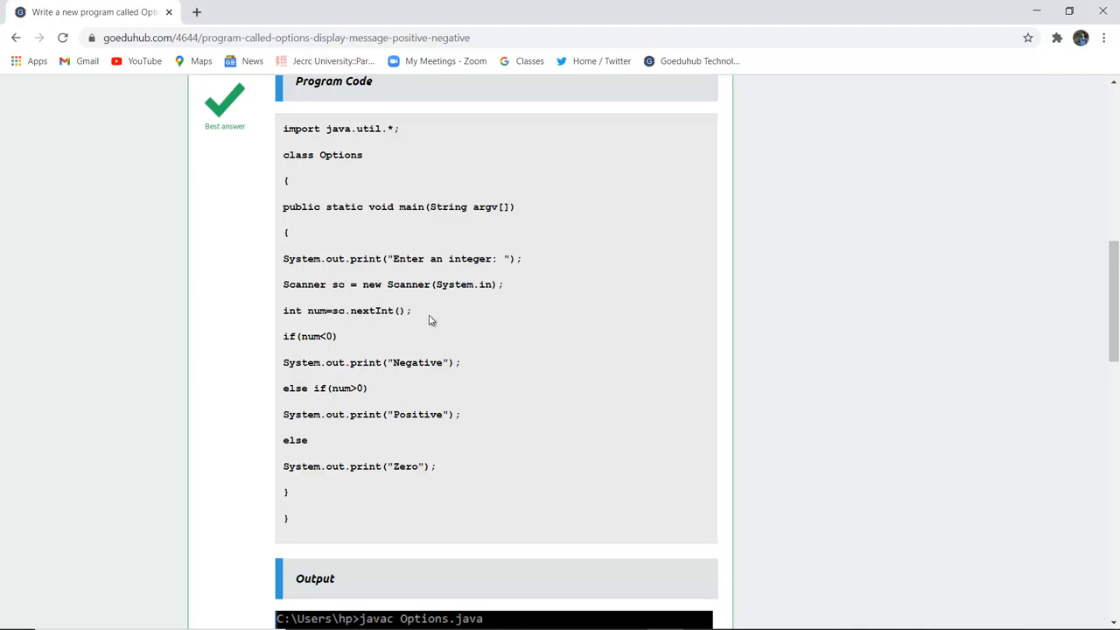
pyautogui.moveTo(300, 352)
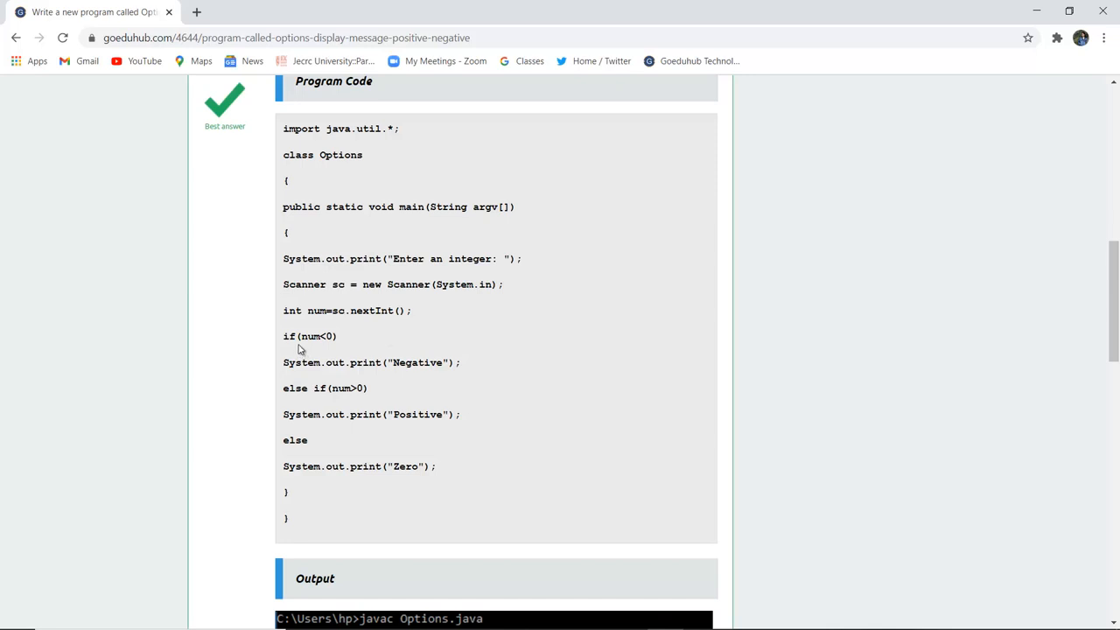
pyautogui.moveTo(340, 350)
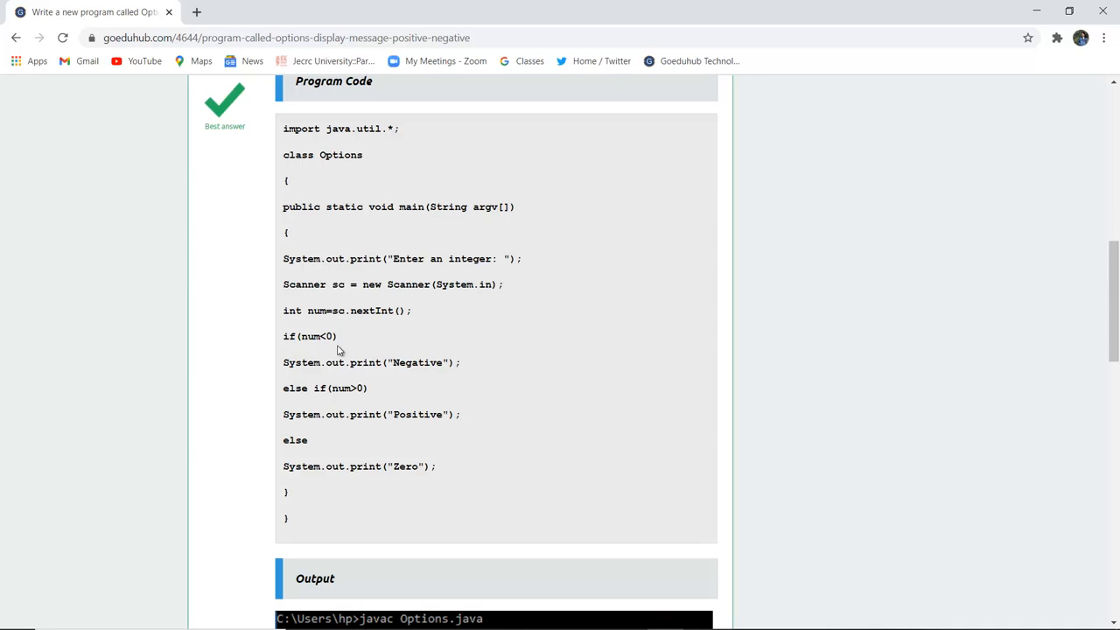
pyautogui.moveTo(456, 366)
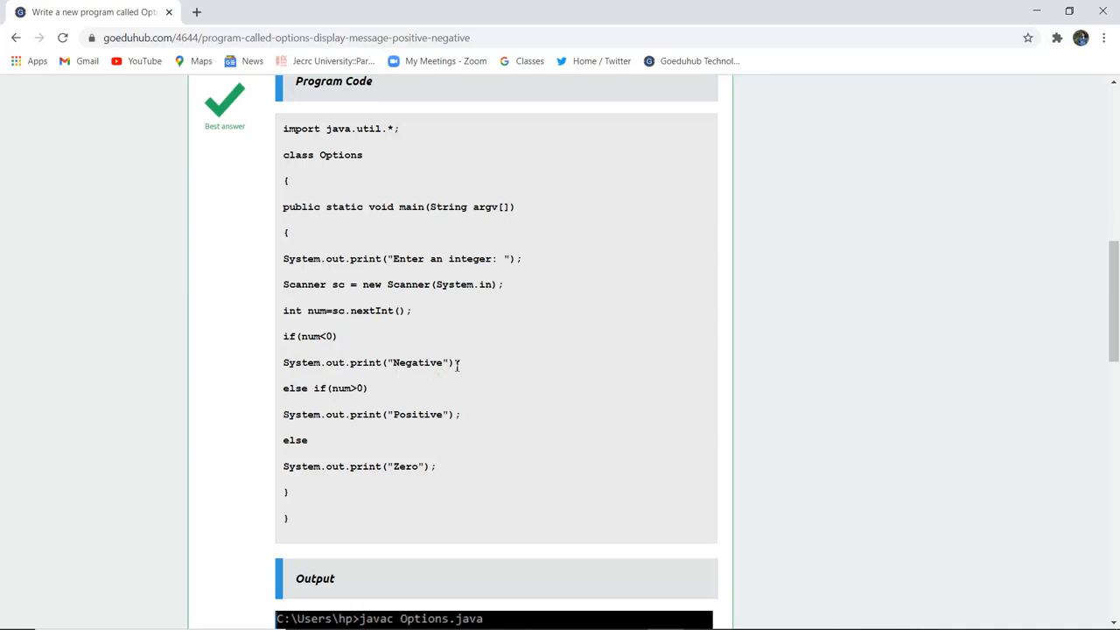
pyautogui.moveTo(305, 406)
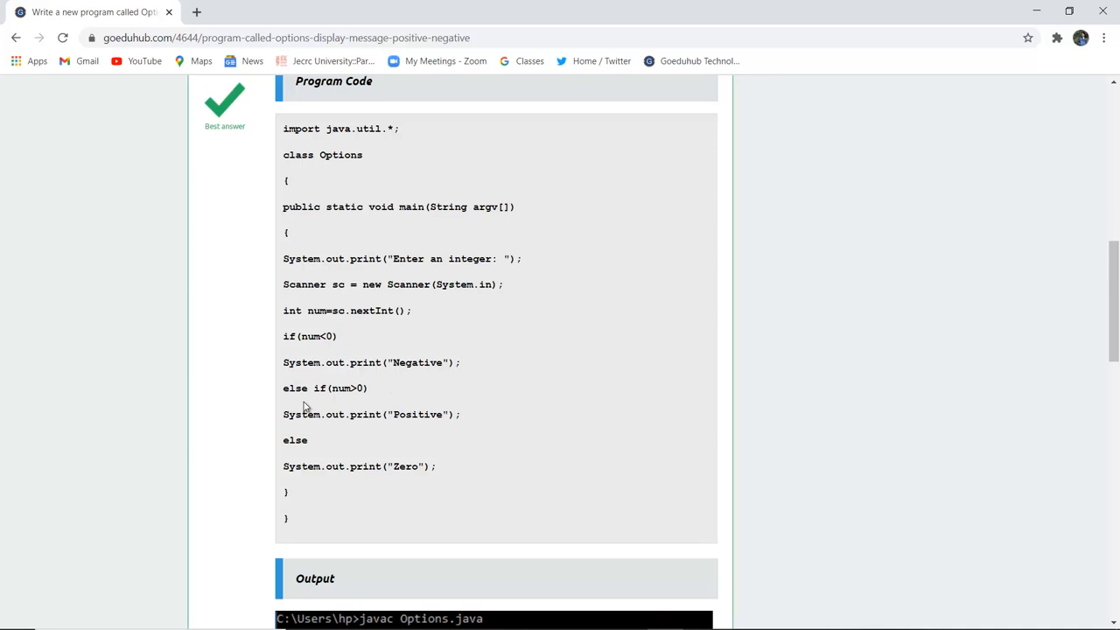
pyautogui.moveTo(407, 442)
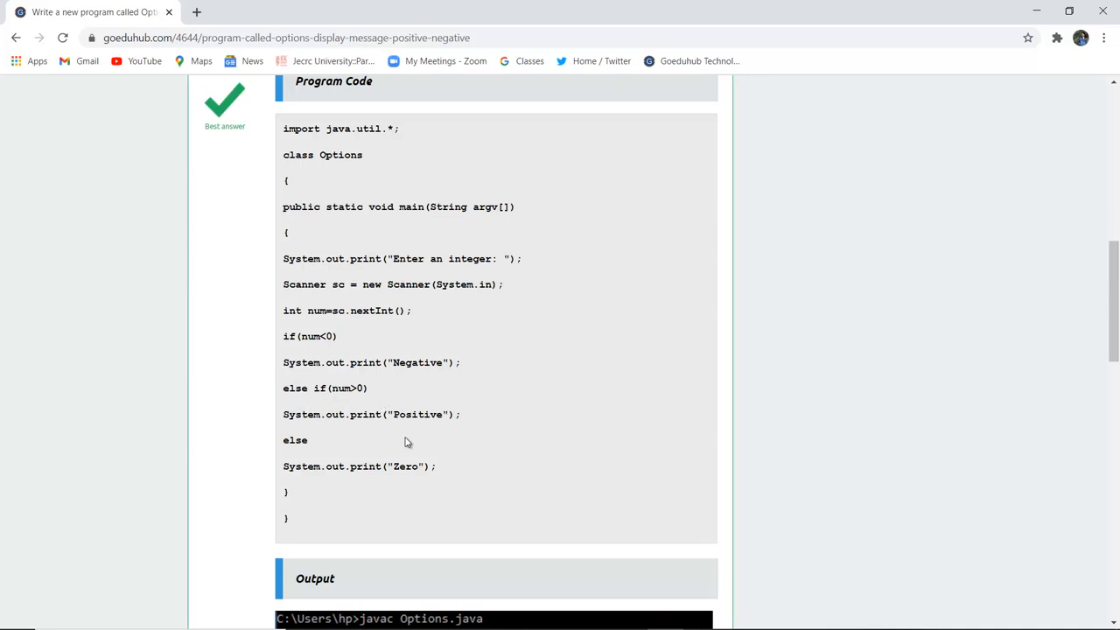
pyautogui.moveTo(329, 487)
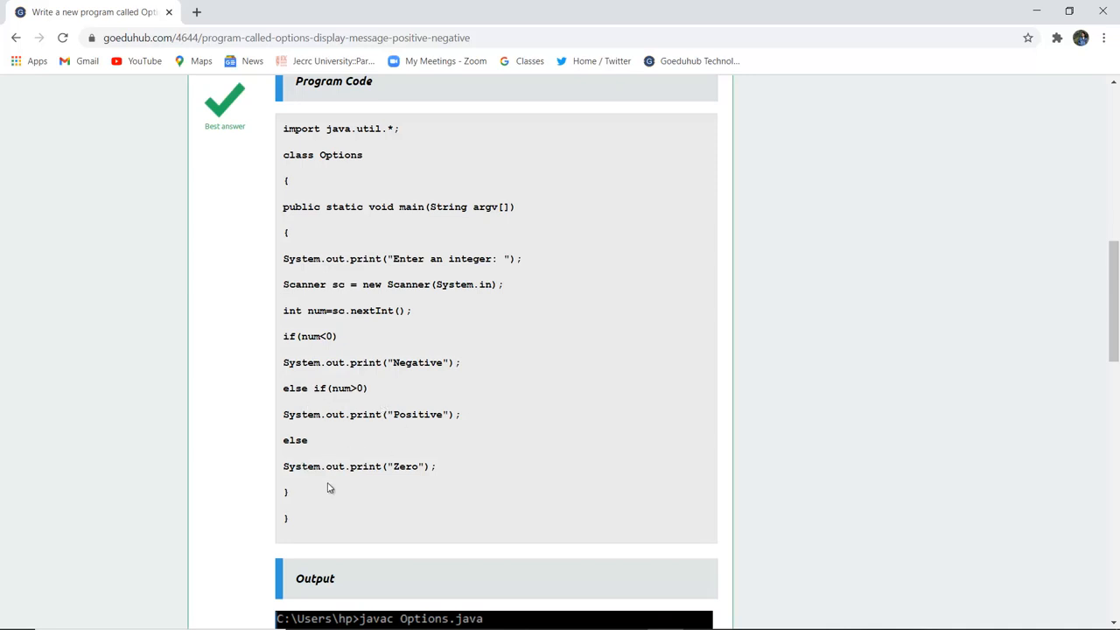
pyautogui.moveTo(417, 472)
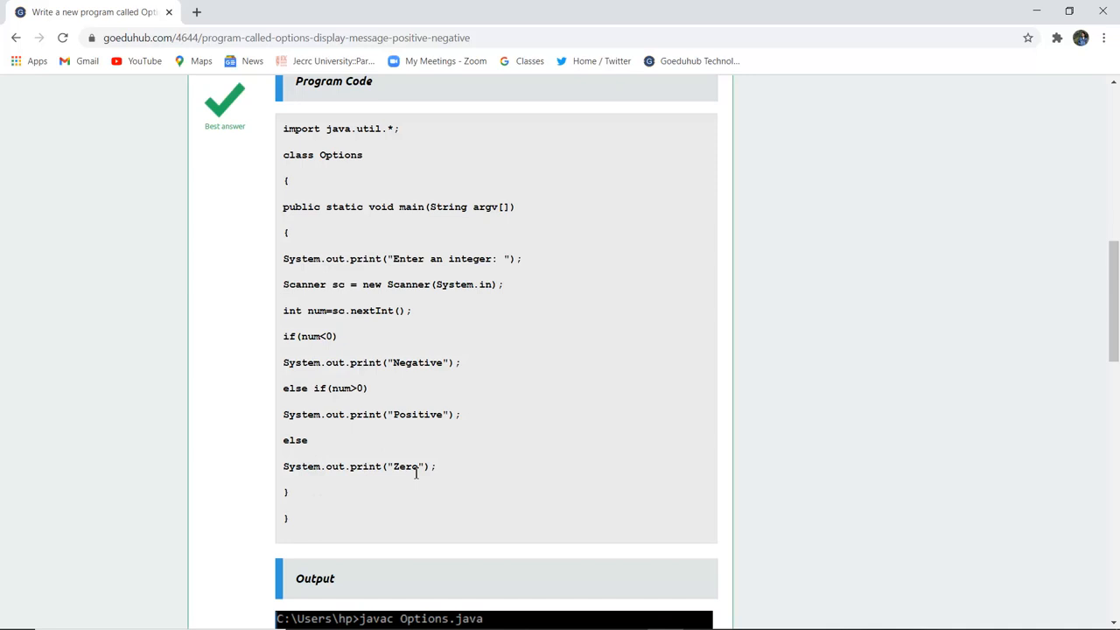
pyautogui.moveTo(547, 414)
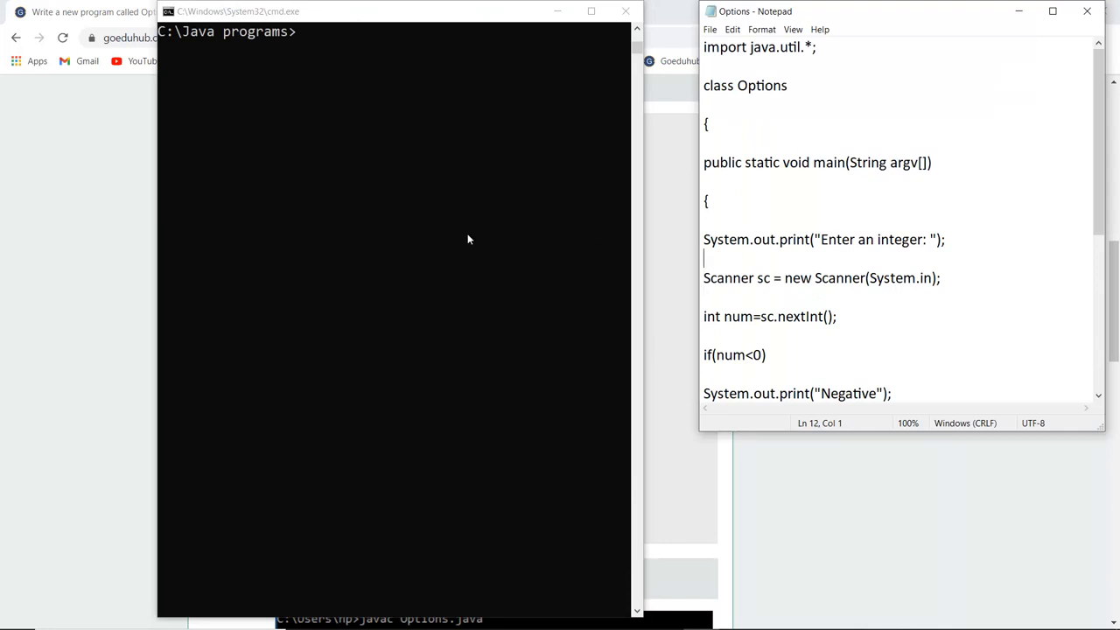
# Compile Options.java with javac and launch it with 'java Options'.
pyautogui.write('javac Options.java')
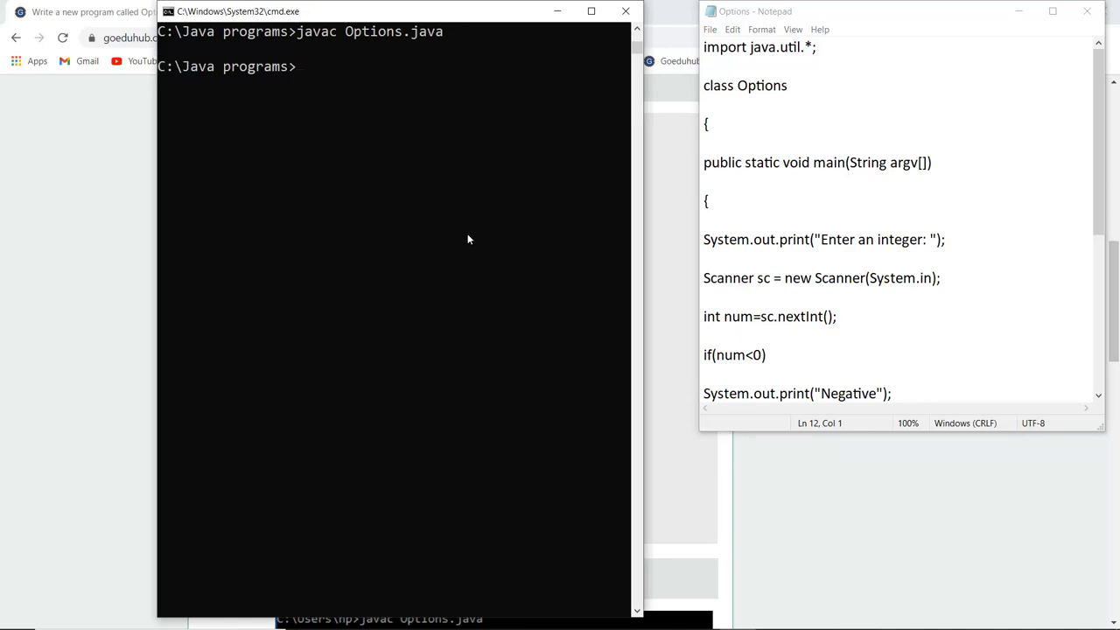
pyautogui.write('java Options')
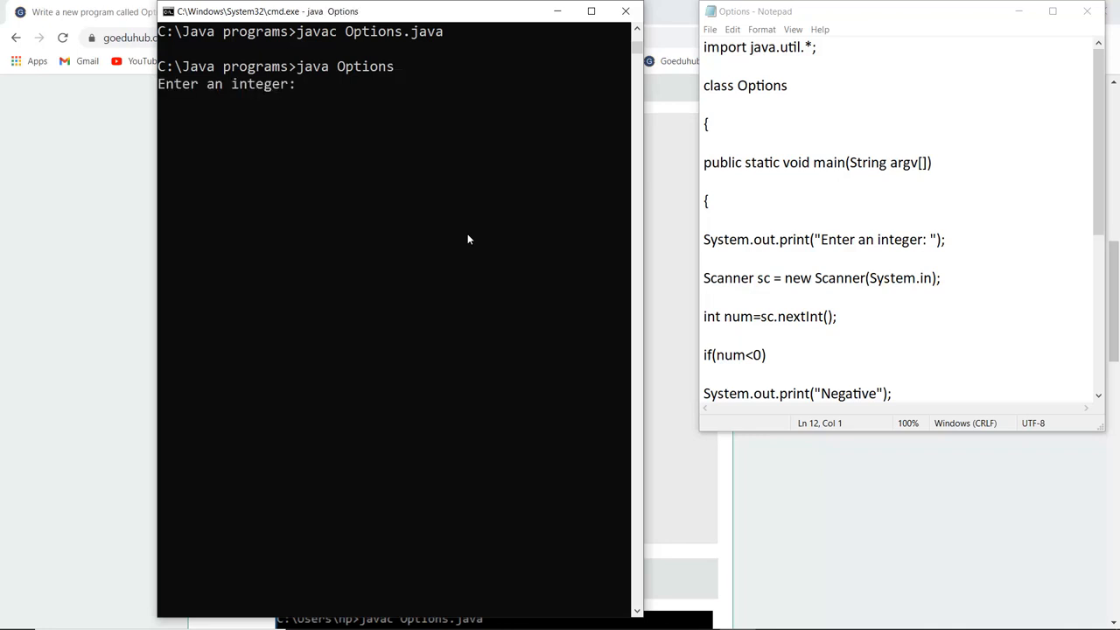
# Feed Options the inputs -8, 85 and 0, getting Negative, Positive and Zero.
pyautogui.write('-8')
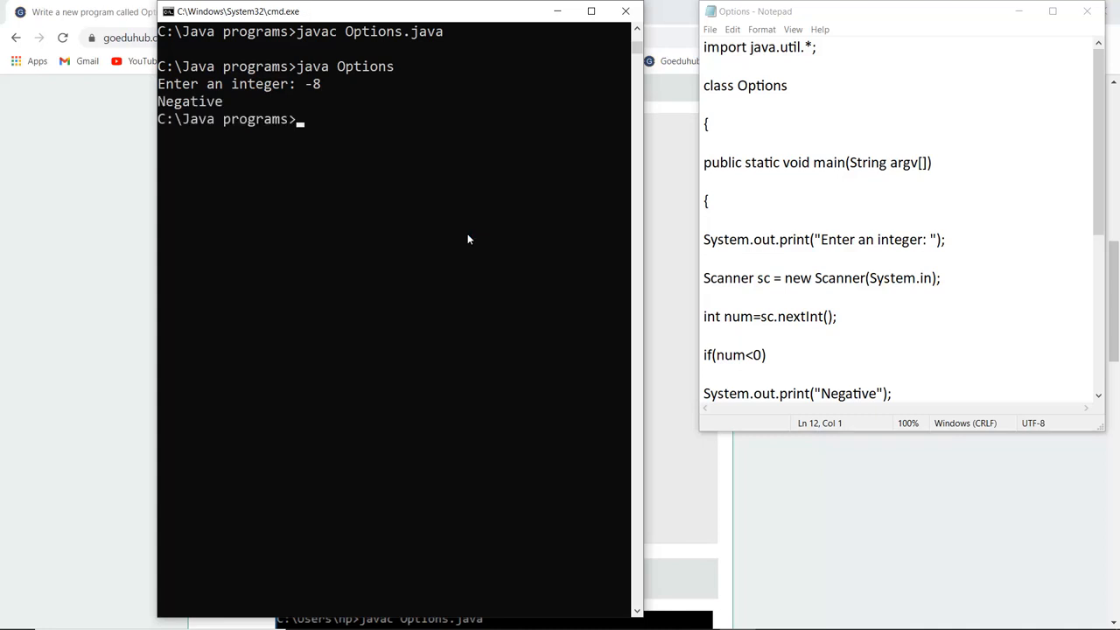
pyautogui.write('java Options')
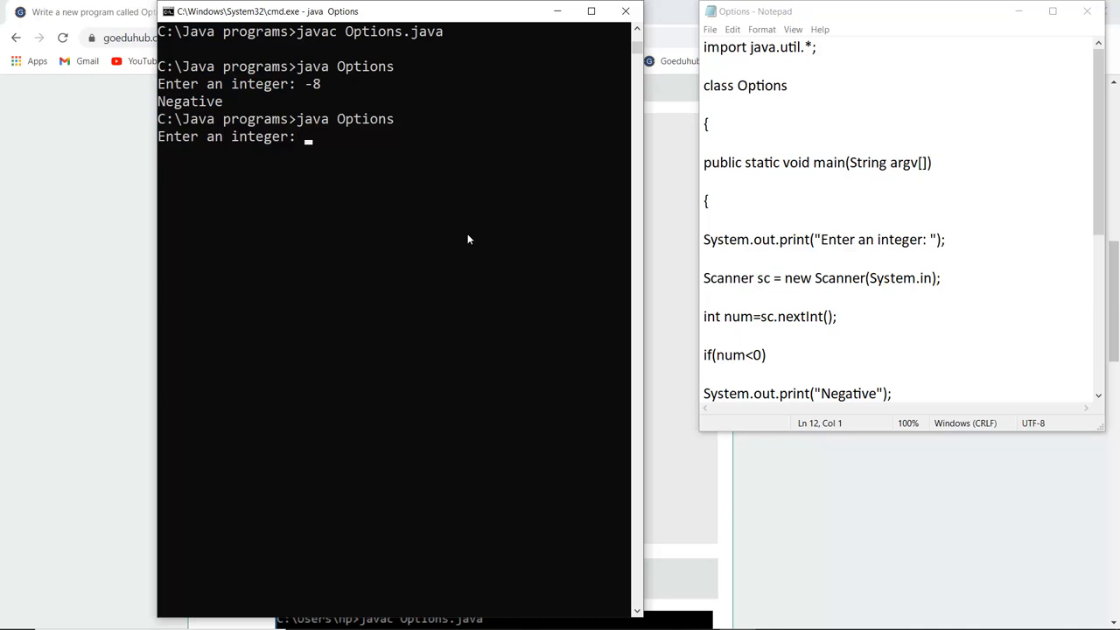
pyautogui.write('85')
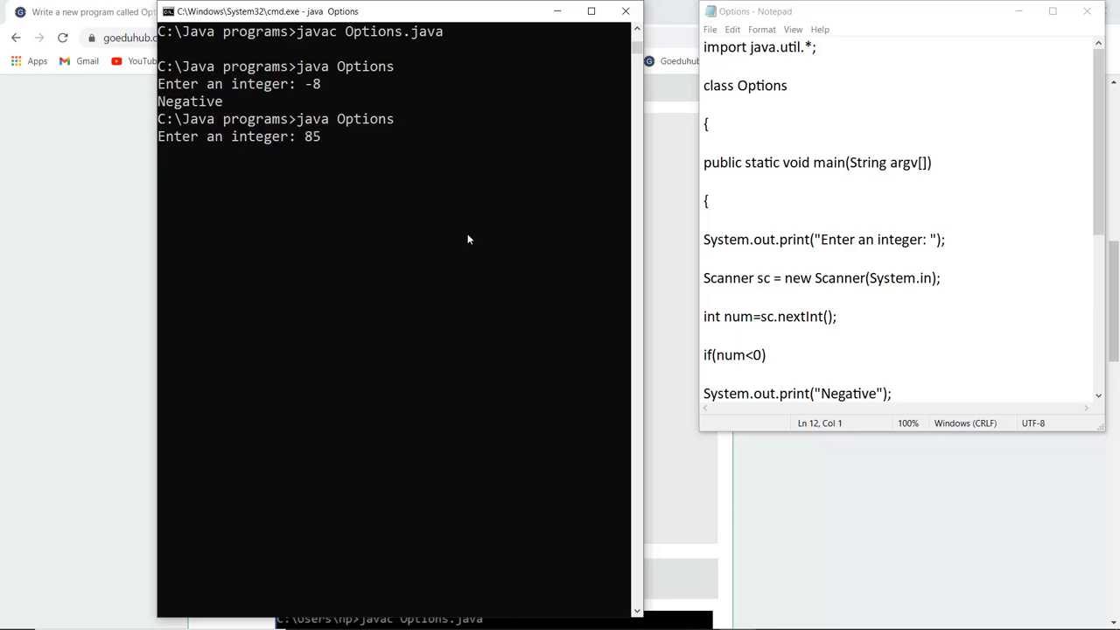
pyautogui.press('Enter')
pyautogui.write('java Options')
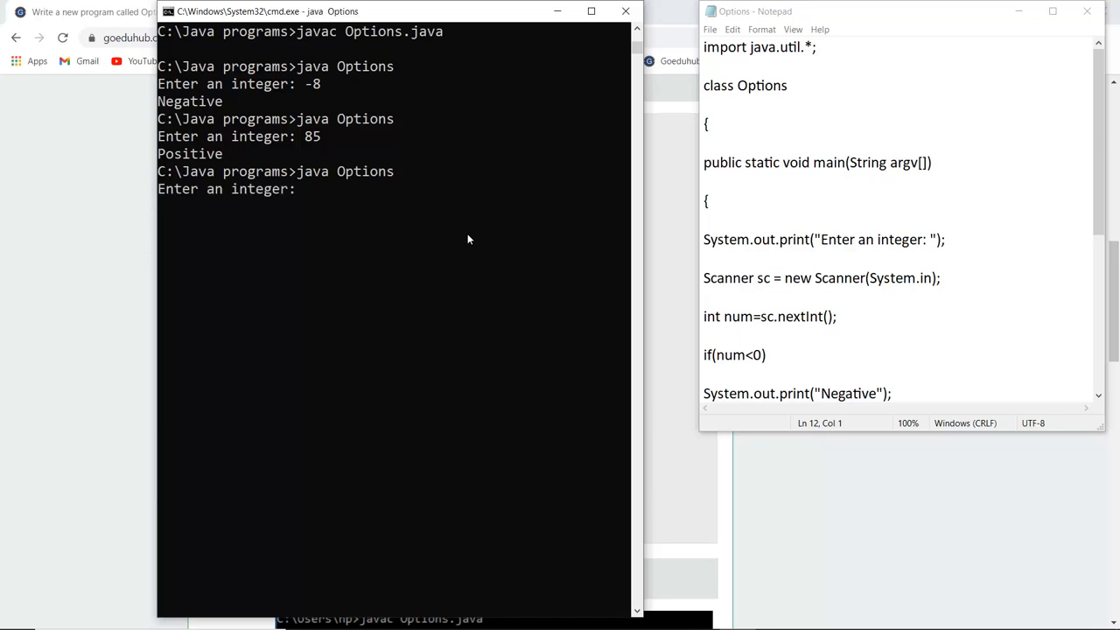
pyautogui.write('0')
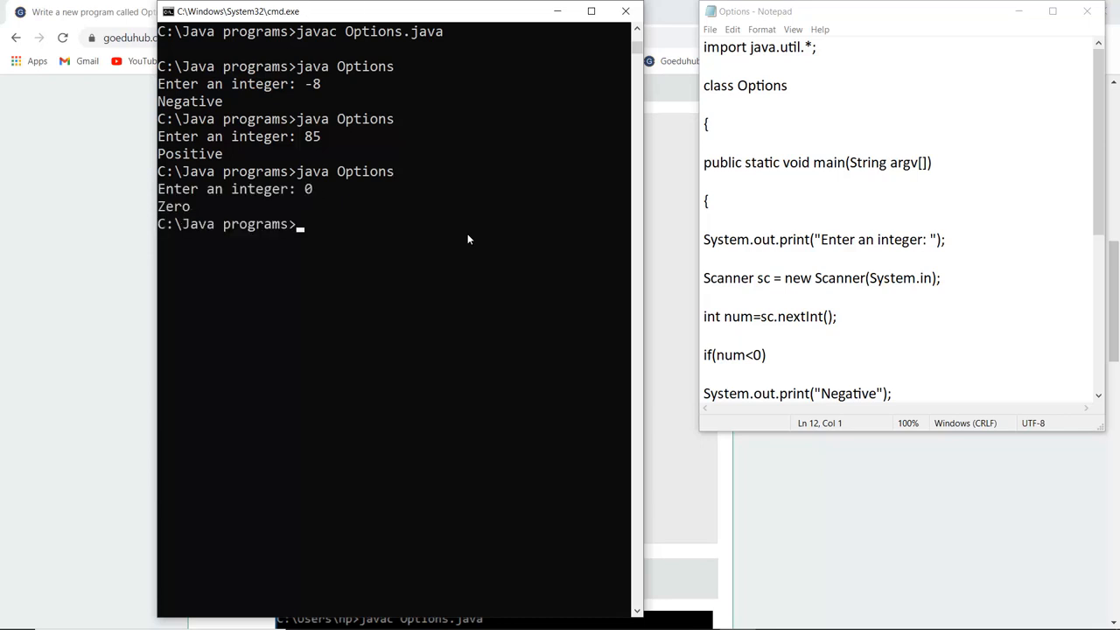
pyautogui.moveTo(292, 205)
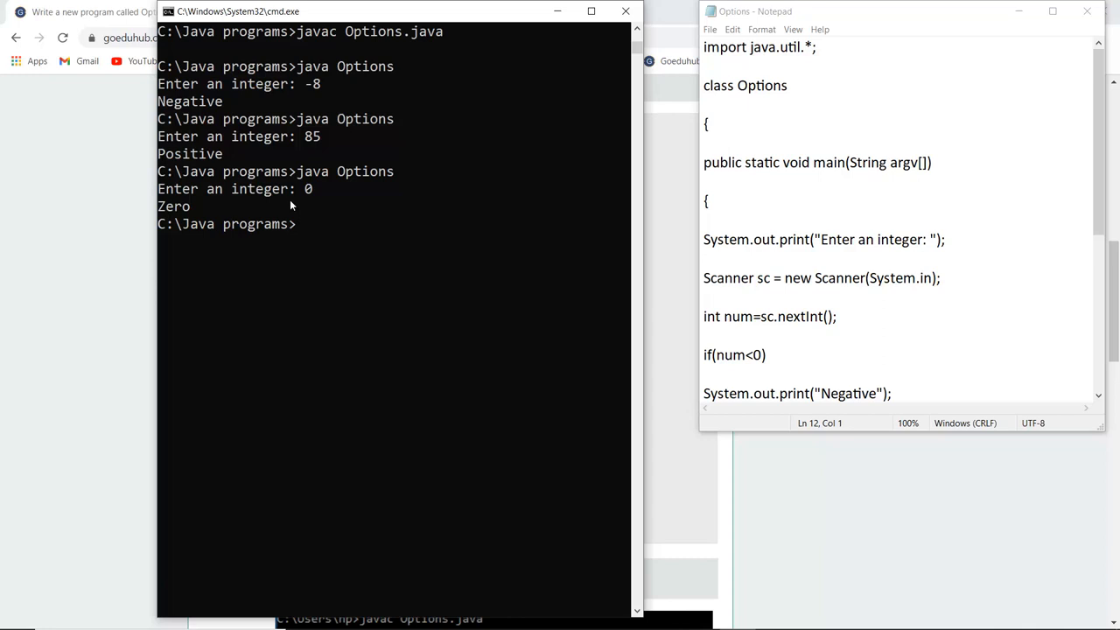
pyautogui.moveTo(317, 187)
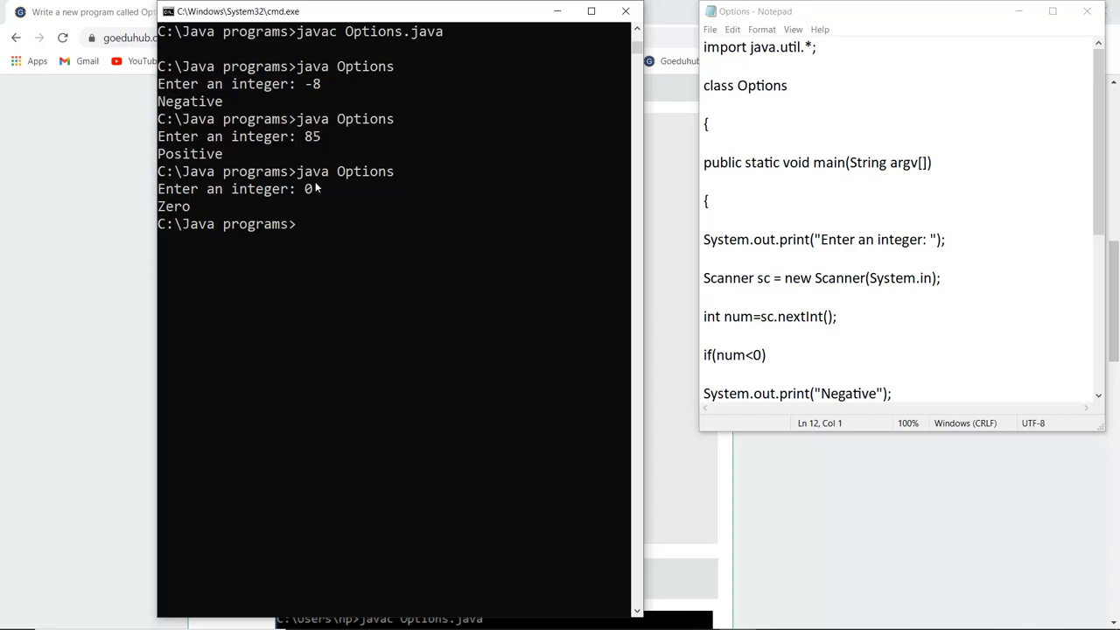
pyautogui.moveTo(564, 254)
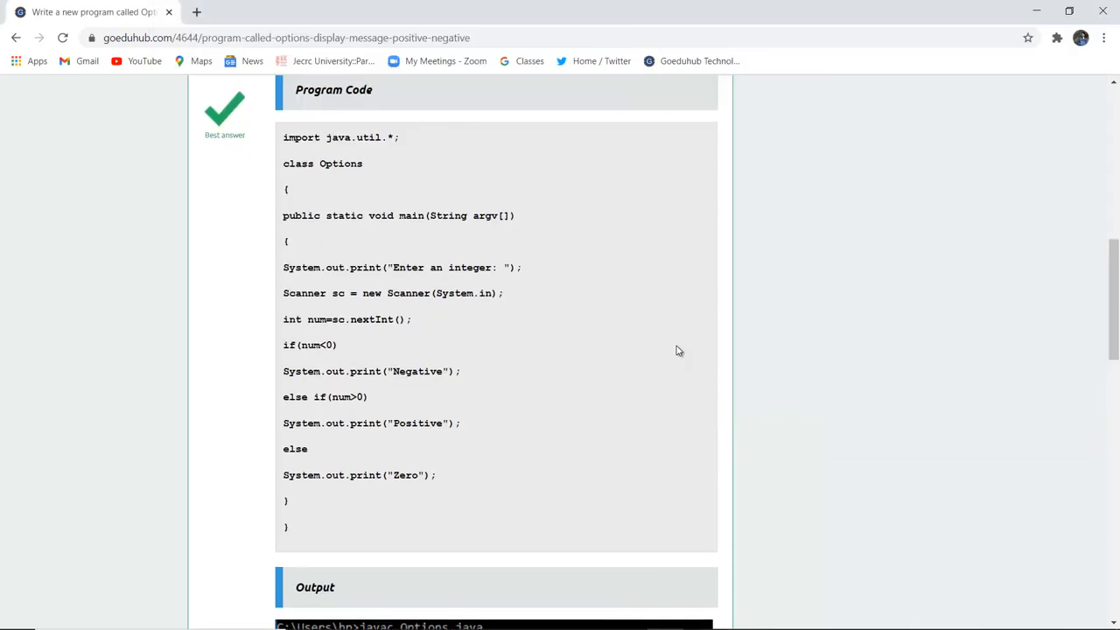
# Scroll the GoEduHub page up to the 1 Answer heading.
pyautogui.scroll(3)
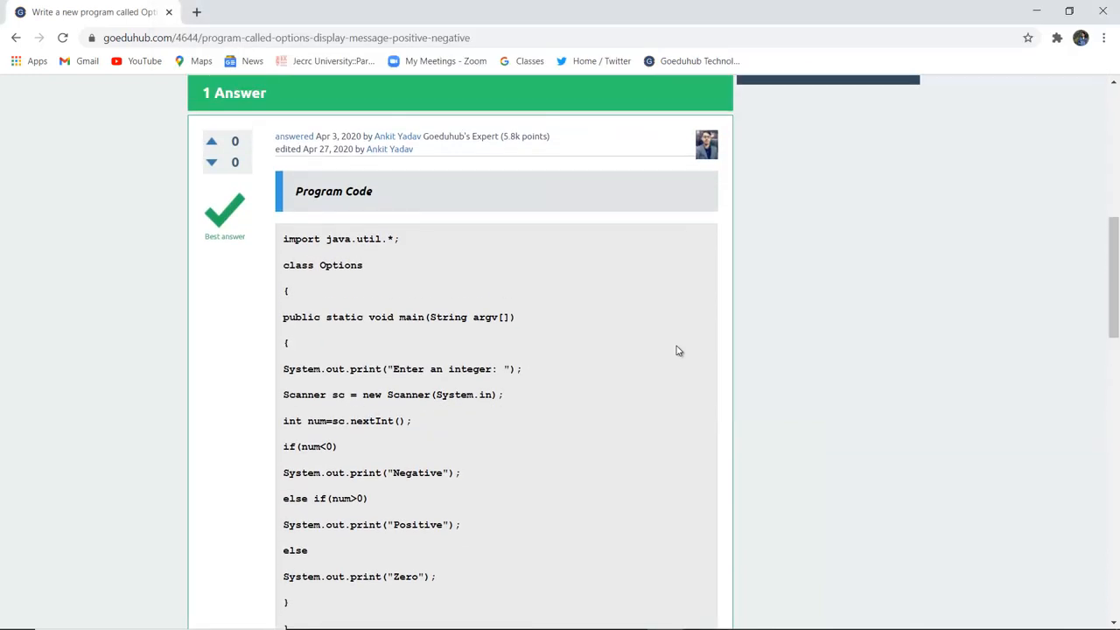